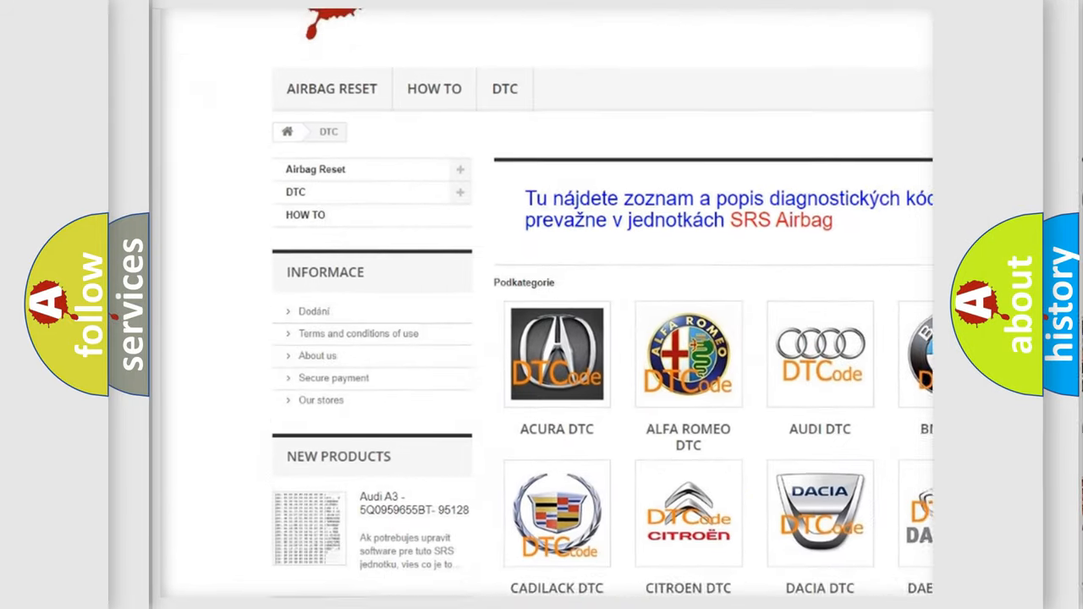
Step: Scroll down the website's DTC page to reveal the manufacturer logo grid, including Hummer
scroll("down", 3)
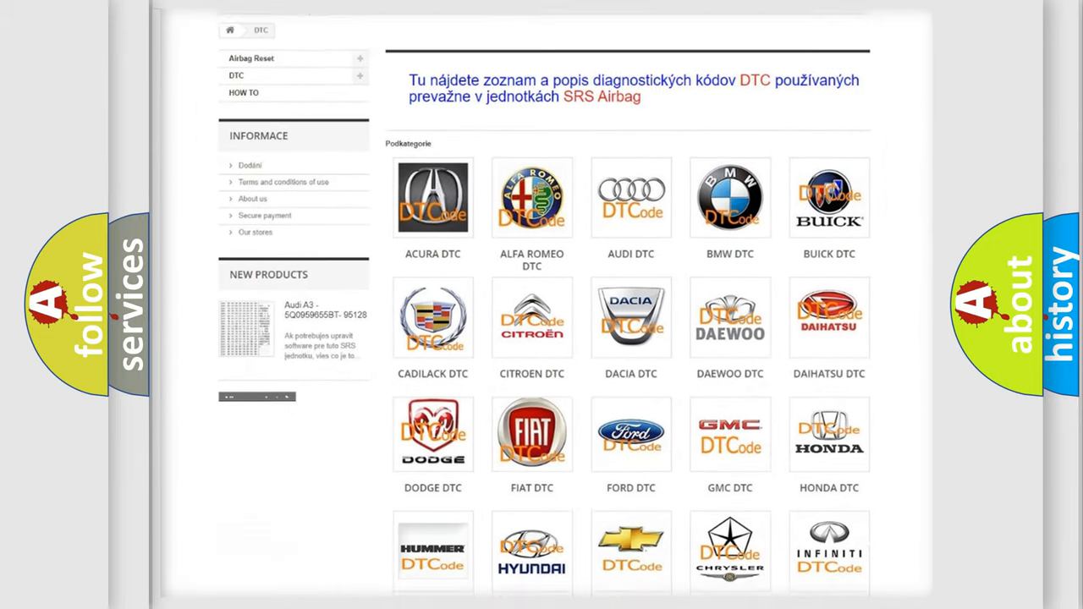
scroll("down", 3)
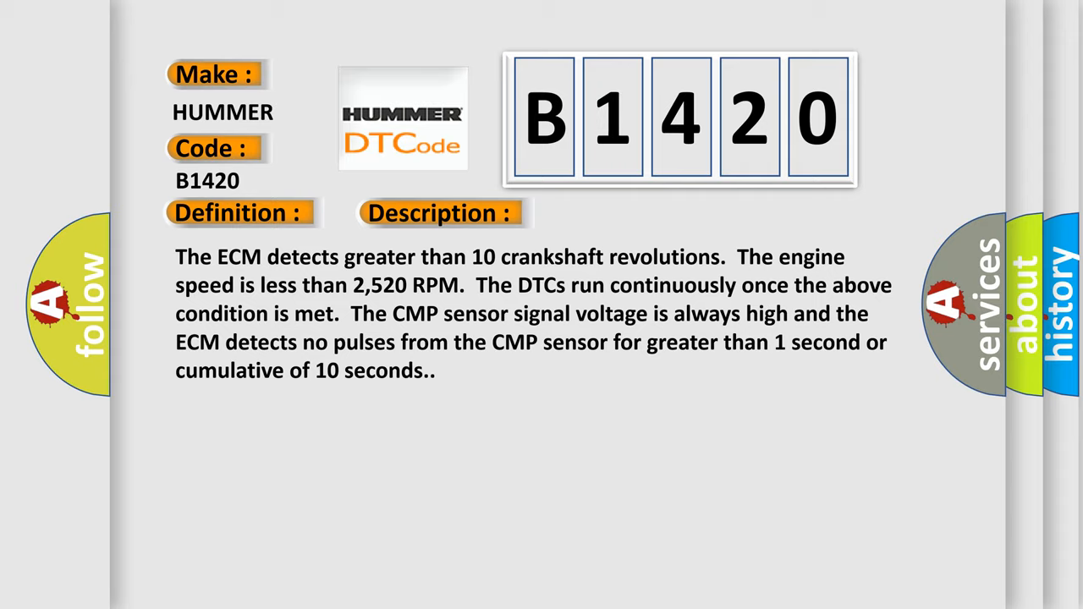
Step: Advance to the Hummer B1420 Cause slide listing circuit faults and failed CMP sensor or ECM
left_click(620, 213)
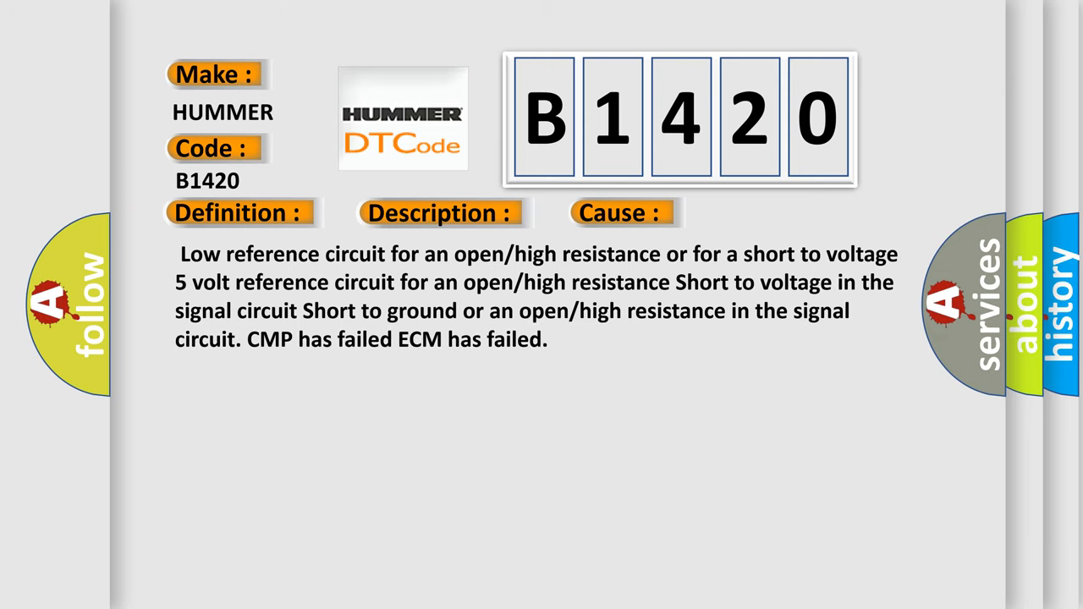